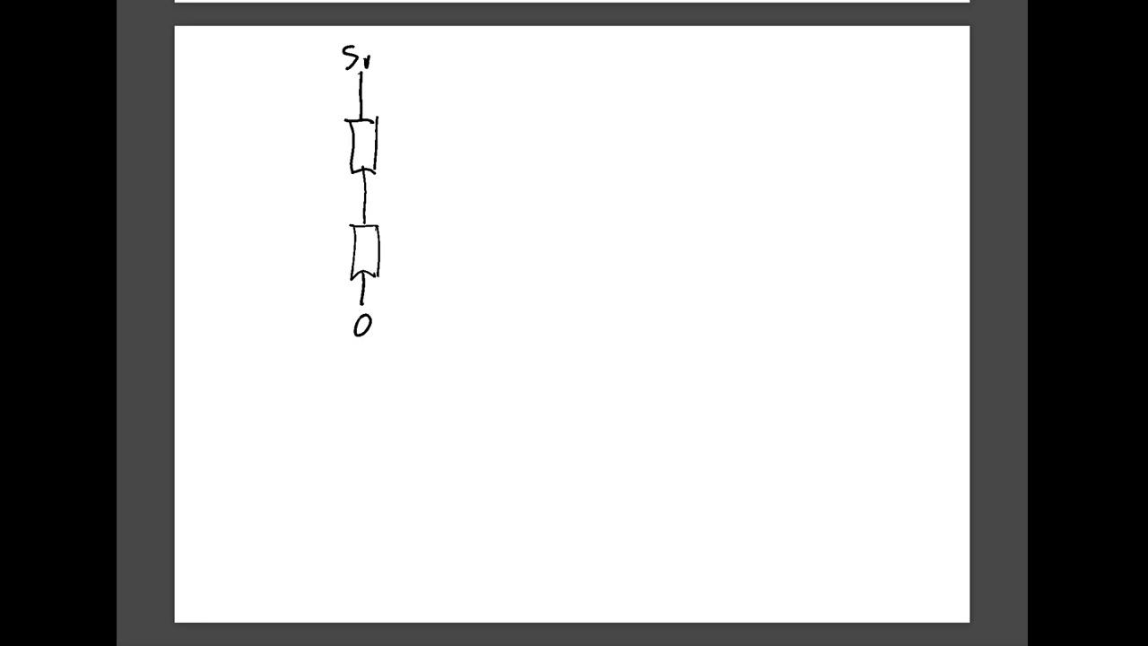
Sketch the potentiometer as two series resistors running from the 5V label down to 0.
{"action": "left_click_drag", "start_coordinate": [363, 193], "coordinate": [511, 194]}
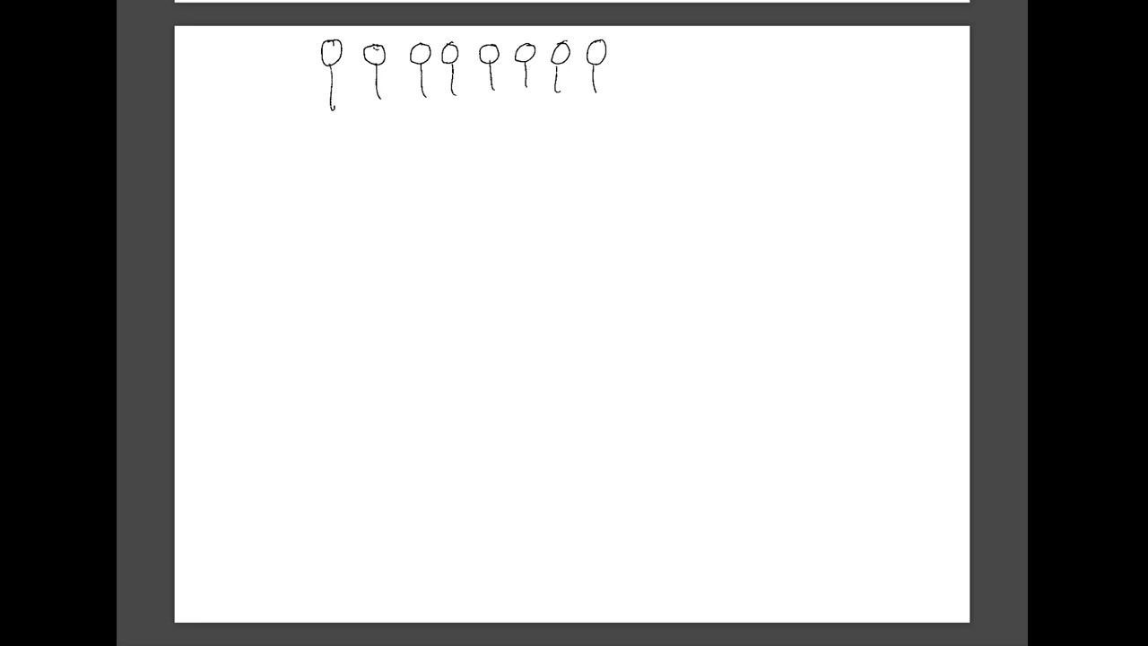
Draw the long box under the eight knobs and label it 4051 MUX.
{"action": "left_click_drag", "start_coordinate": [315, 102], "coordinate": [628, 158]}
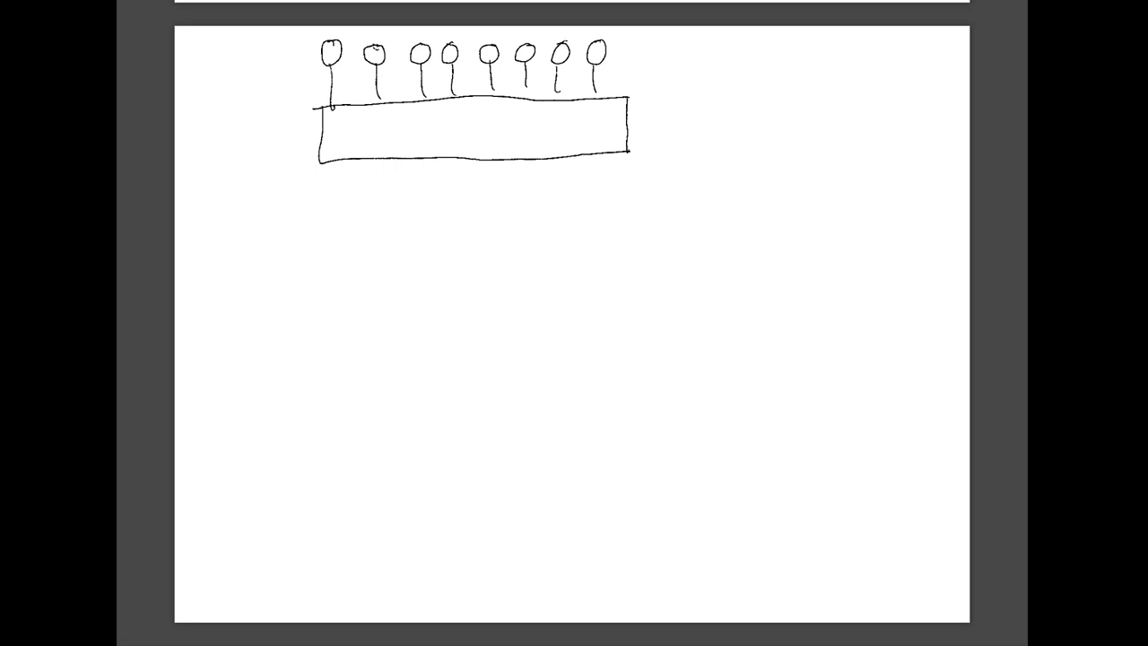
{"action": "type", "text": "MUX"}
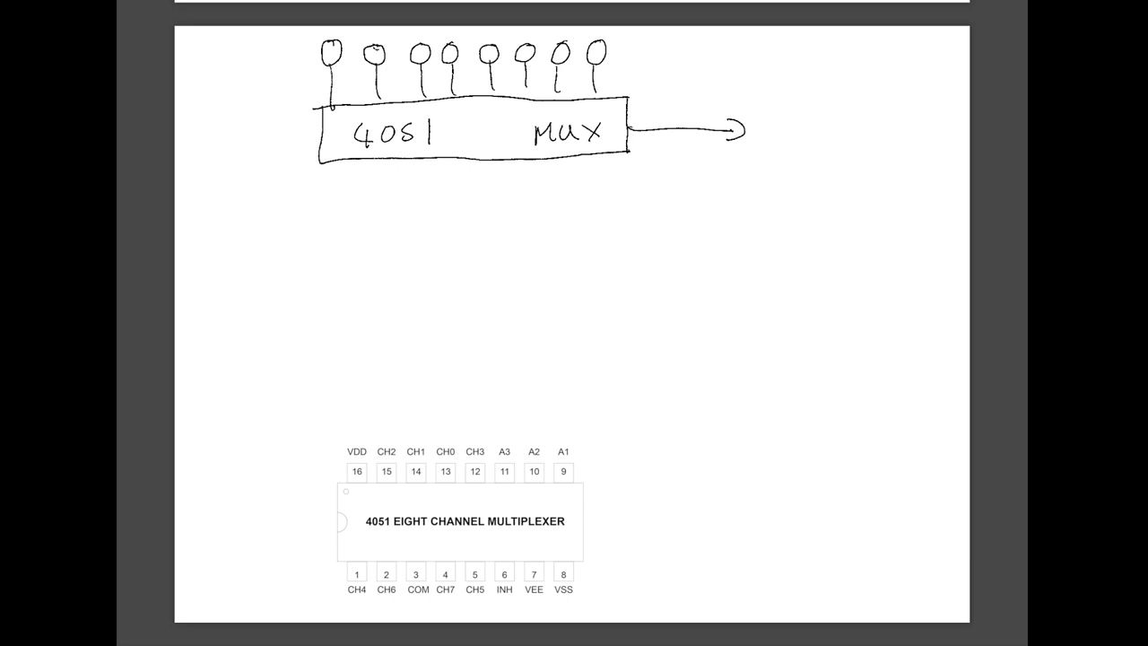
Draw three select lines below the 4051 mux and begin the counter box beneath them.
{"action": "left_click_drag", "start_coordinate": [351, 165], "coordinate": [352, 201]}
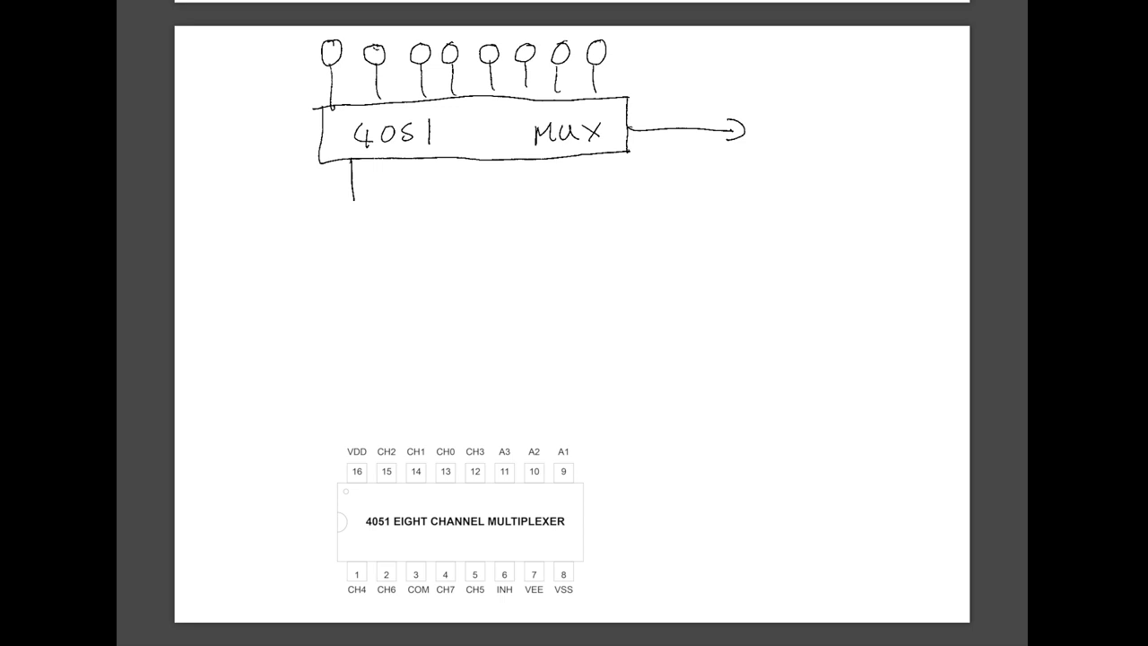
{"action": "left_click_drag", "start_coordinate": [358, 176], "coordinate": [376, 201]}
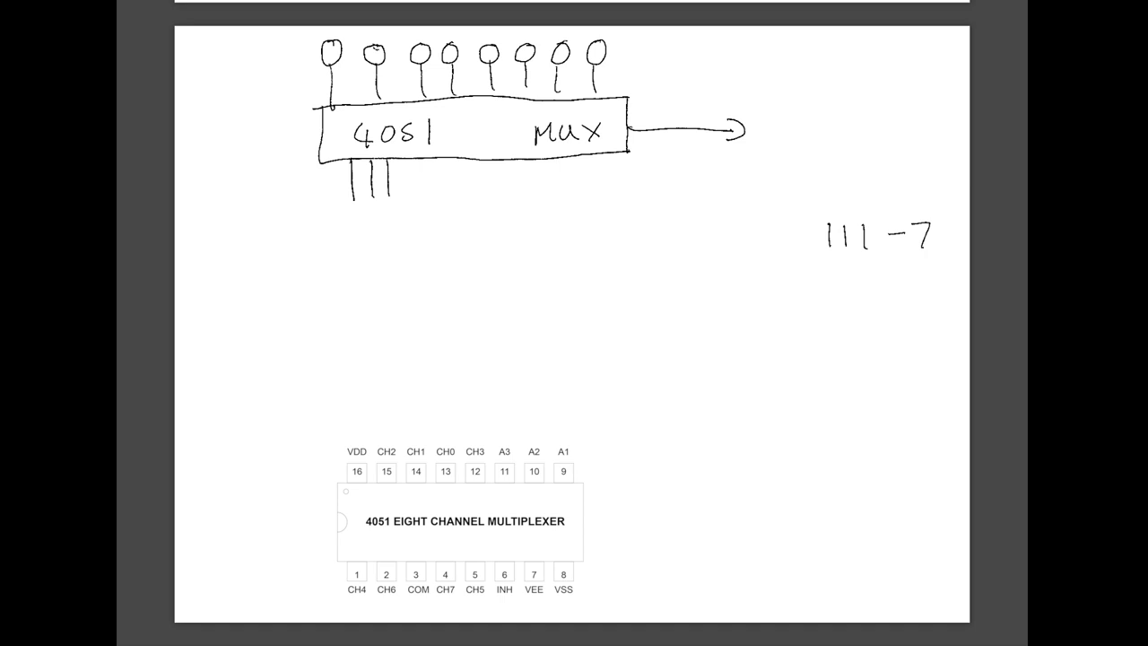
{"action": "left_click_drag", "start_coordinate": [319, 206], "coordinate": [627, 251]}
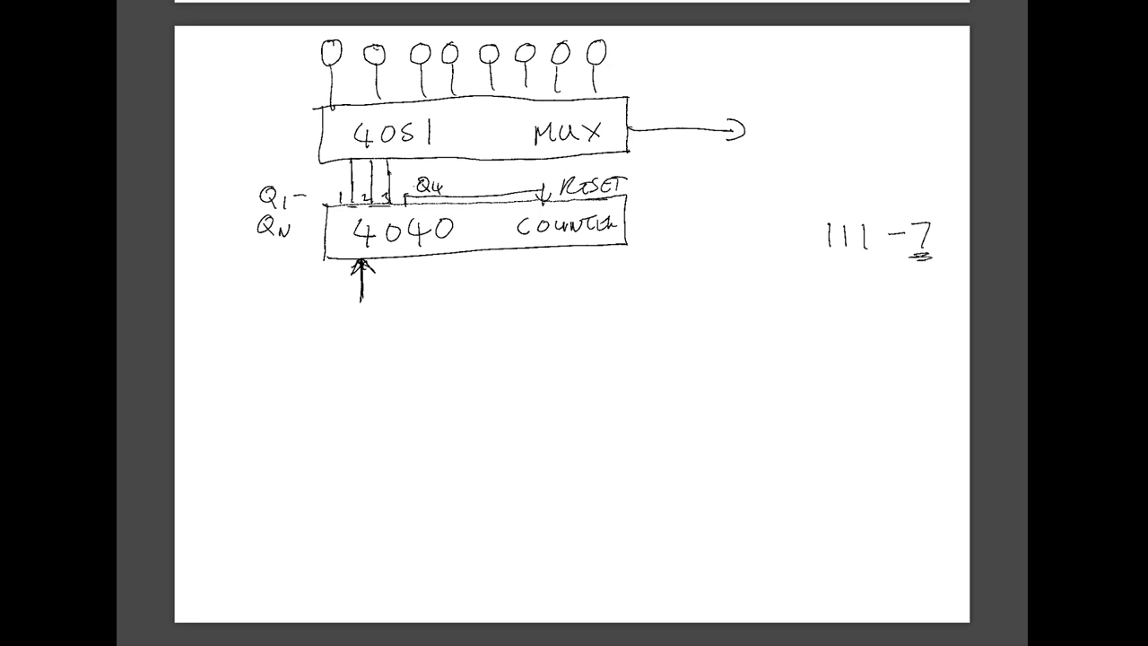
Draw the OSC block below the 4040 counter feeding its clock input.
{"action": "left_click_drag", "start_coordinate": [350, 376], "coordinate": [448, 436]}
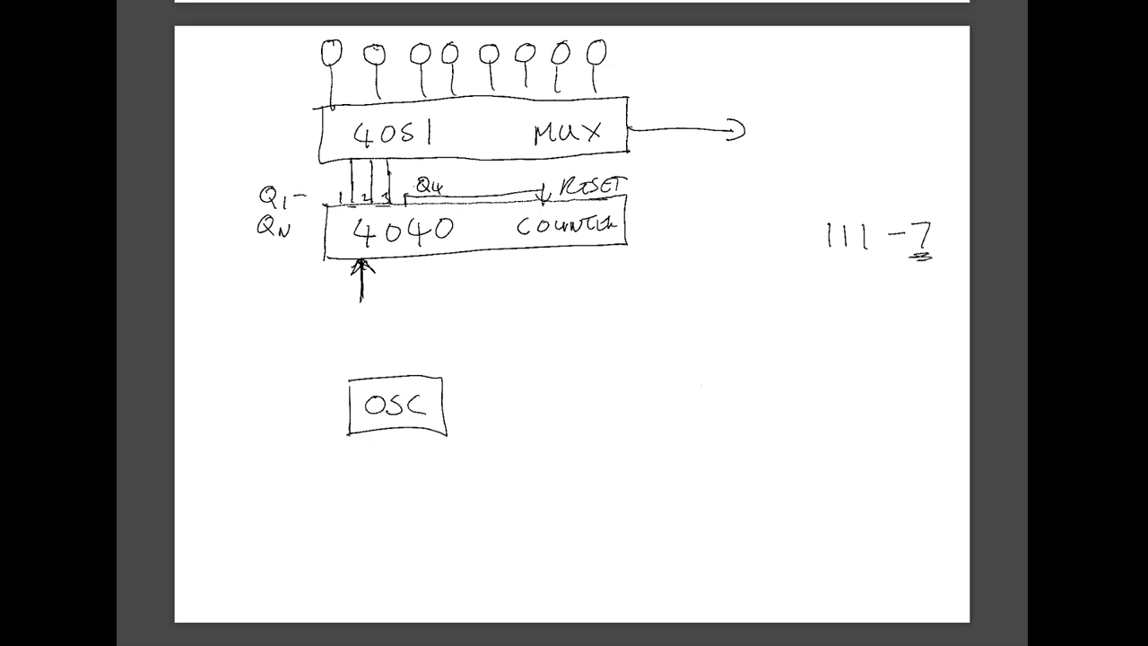